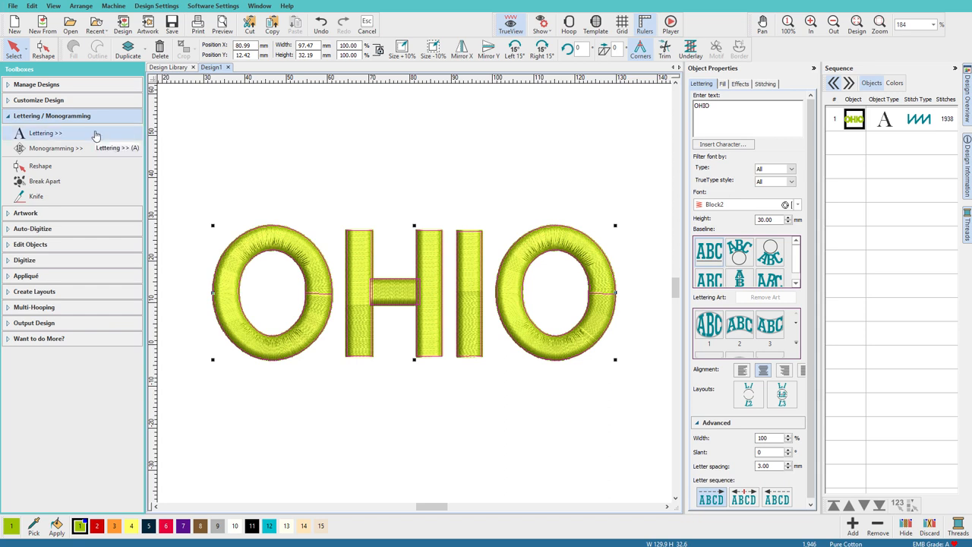
mouse_move(726, 109)
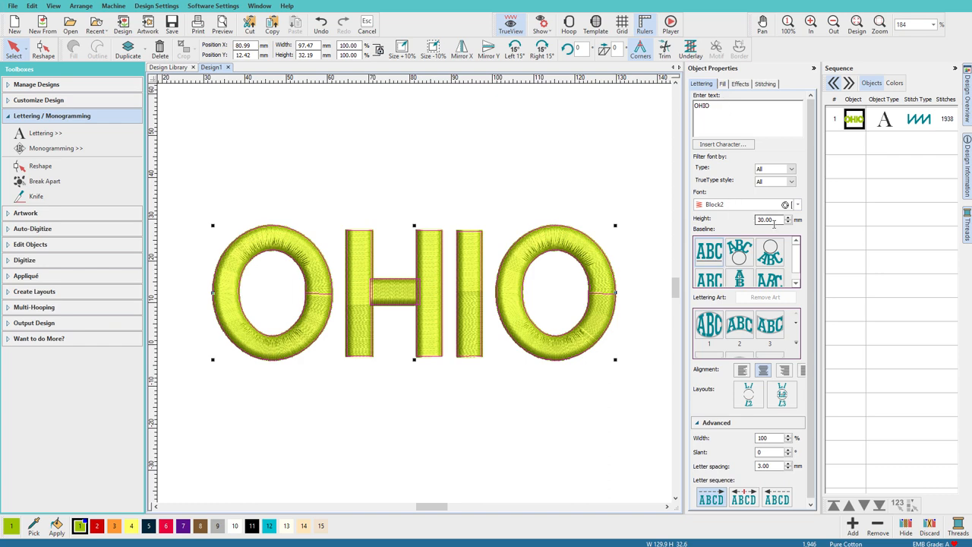
Check the lettering's stitching settings and turn off the realistic TrueView preview
click(764, 83)
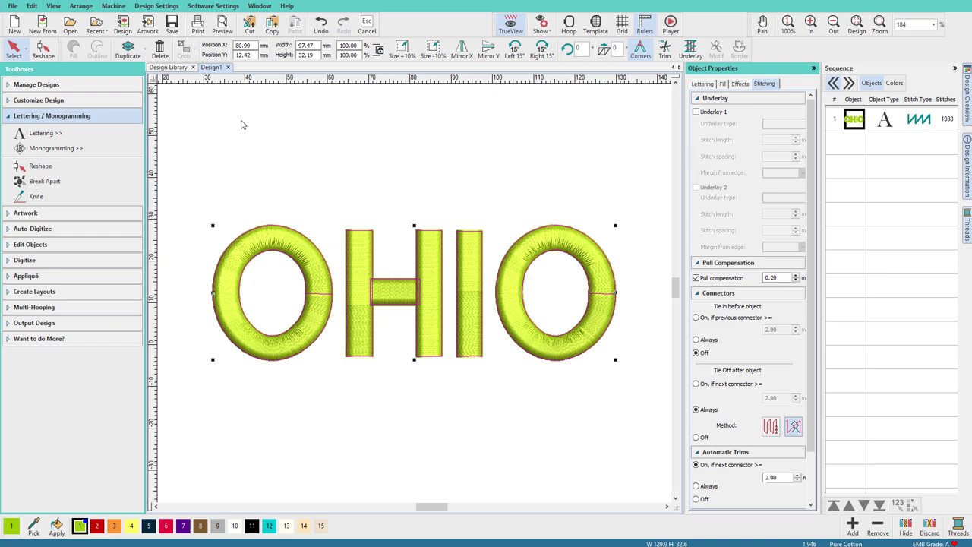
click(510, 23)
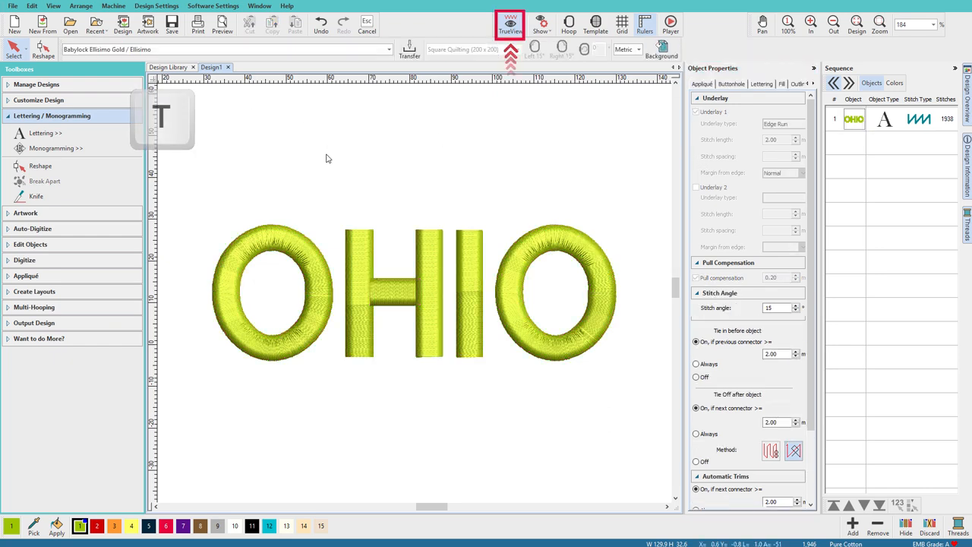
click(509, 23)
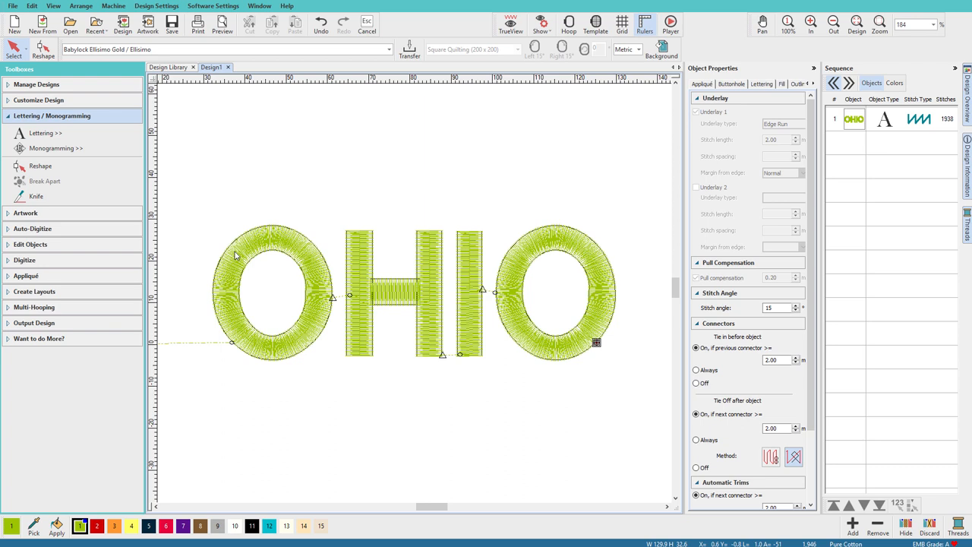
click(510, 23)
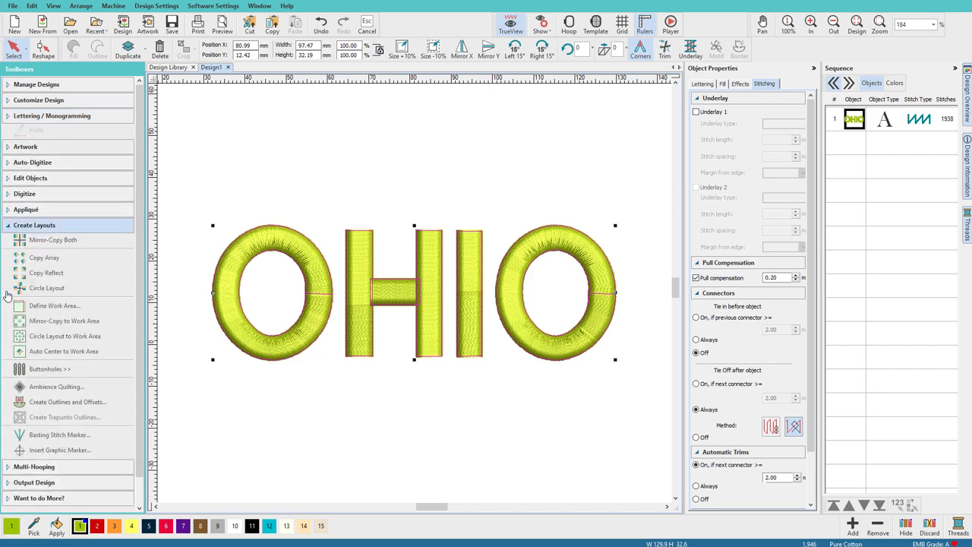
Apply Offset outlines at -0.50 mm, count 1, single run, sharp corners, holes included
click(34, 225)
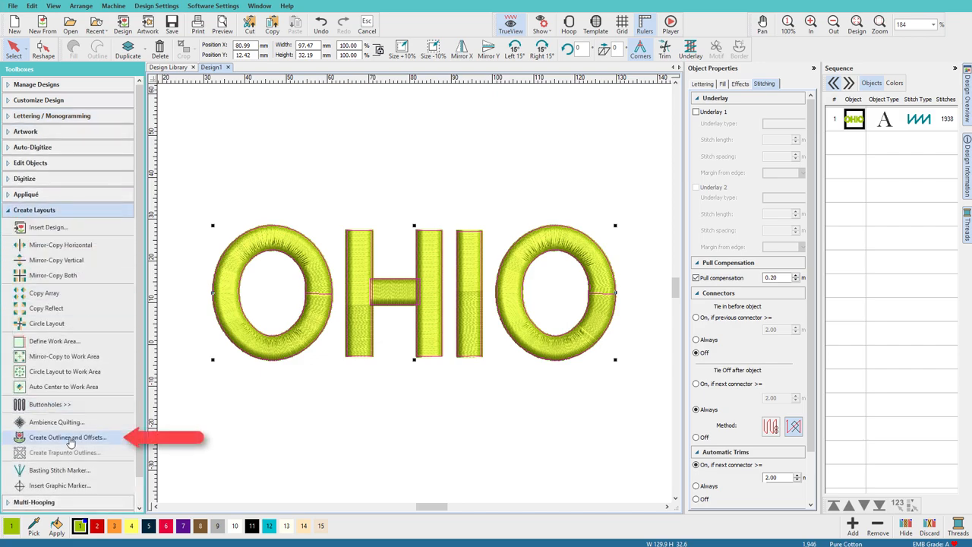
click(67, 437)
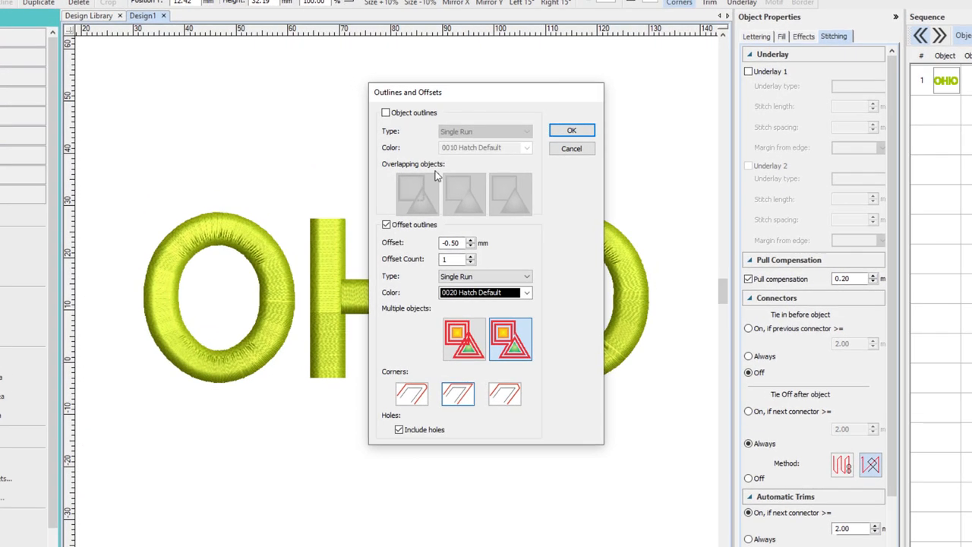
click(386, 112)
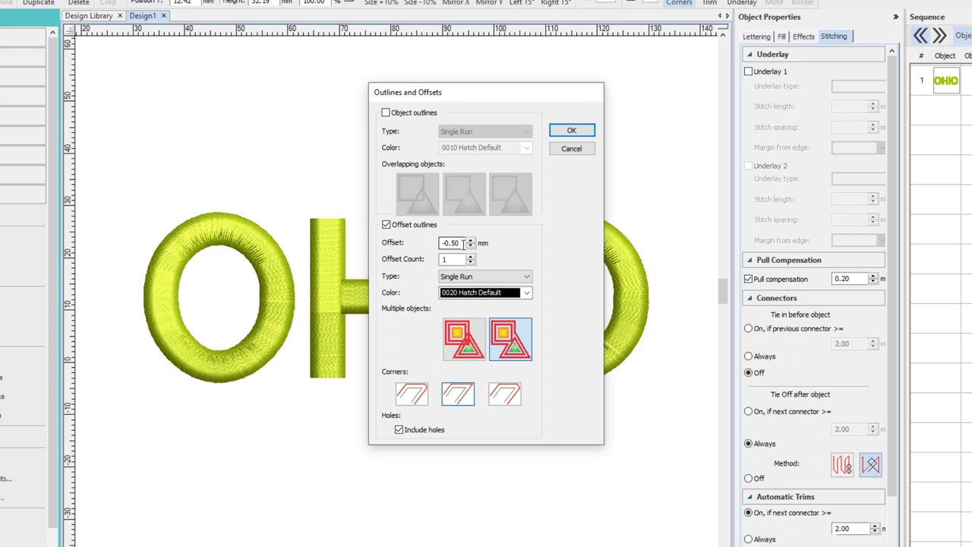
click(451, 258)
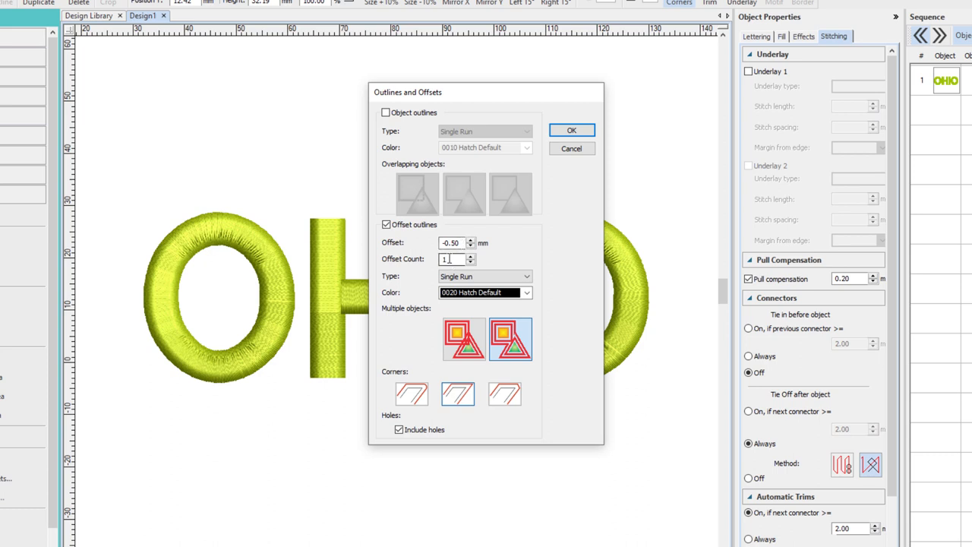
click(485, 276)
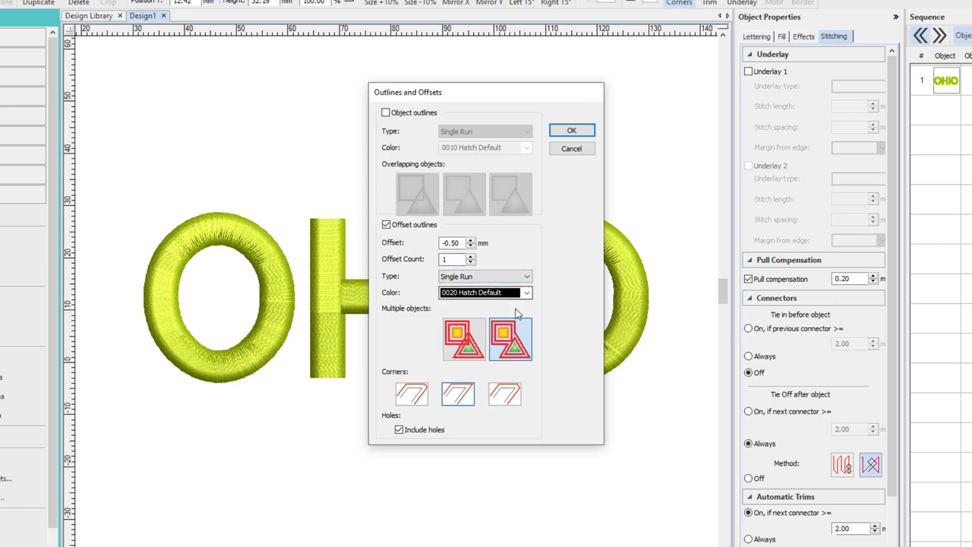
mouse_move(511, 339)
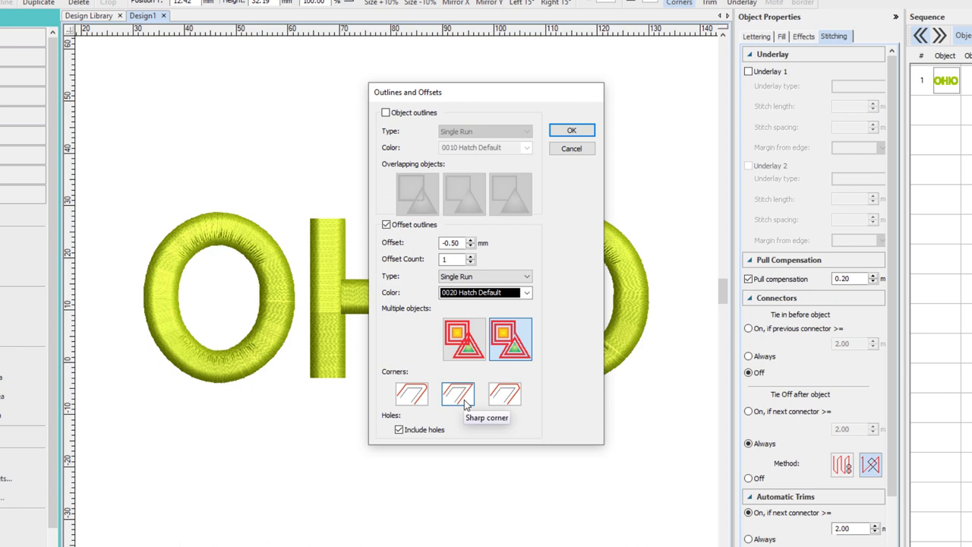
mouse_move(617, 126)
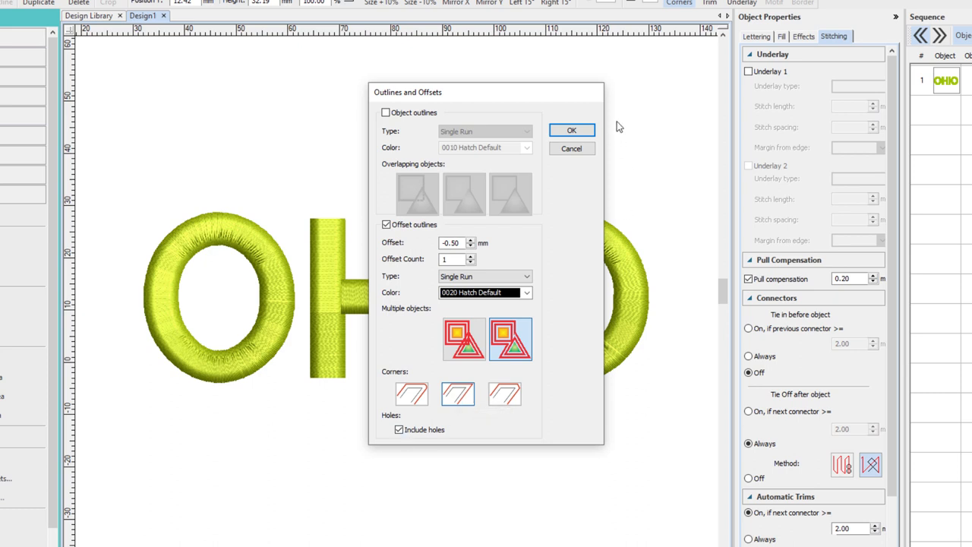
click(571, 130)
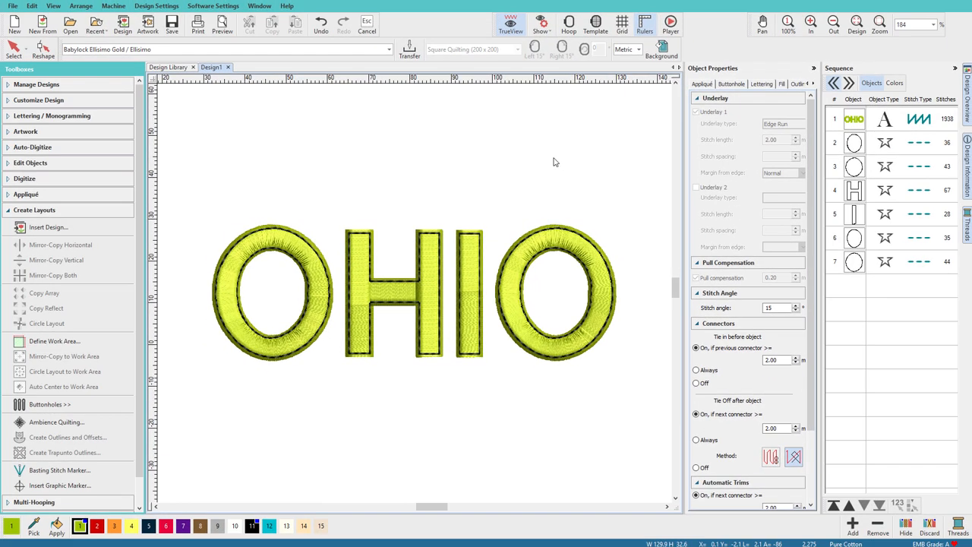
mouse_move(875, 133)
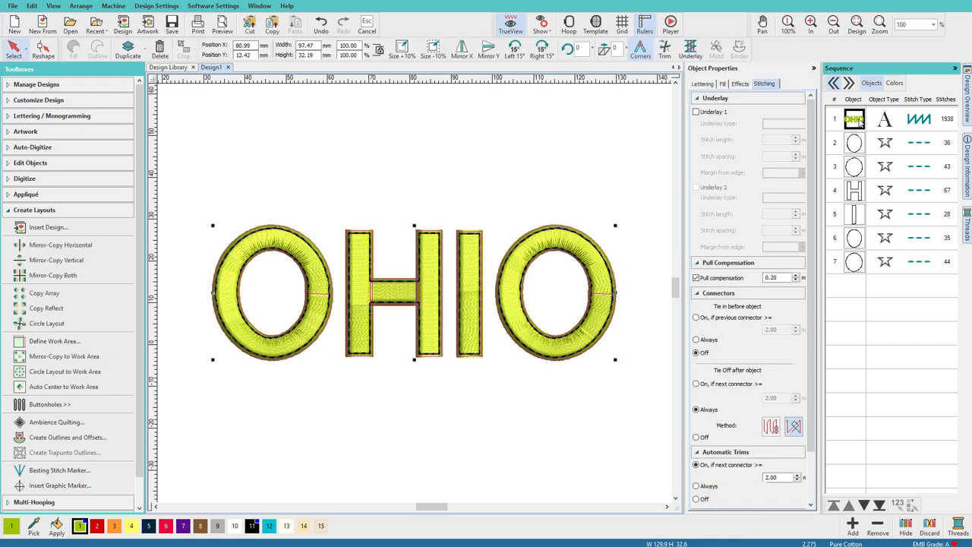
Hide the selected OHIO lettering with Hide Selected from the Sequence list
right_click(854, 119)
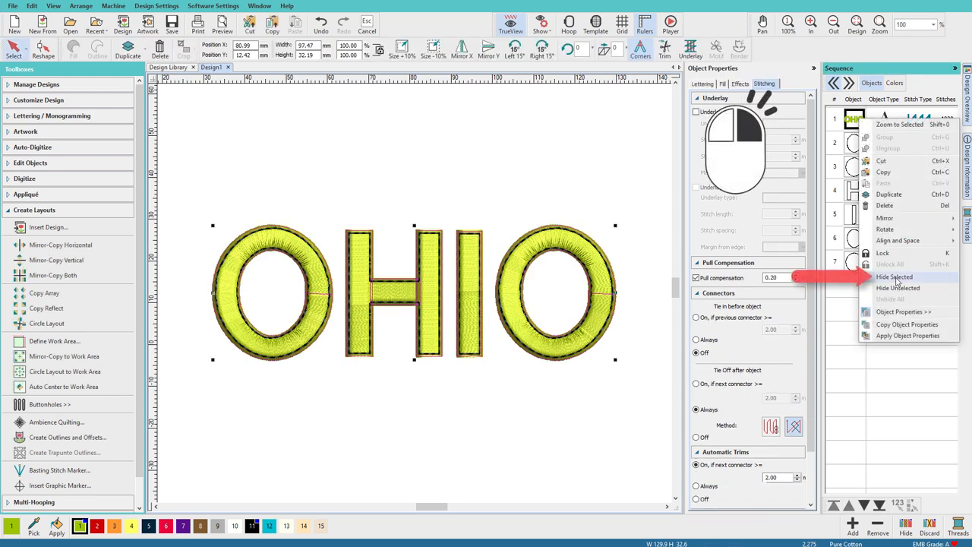
click(894, 277)
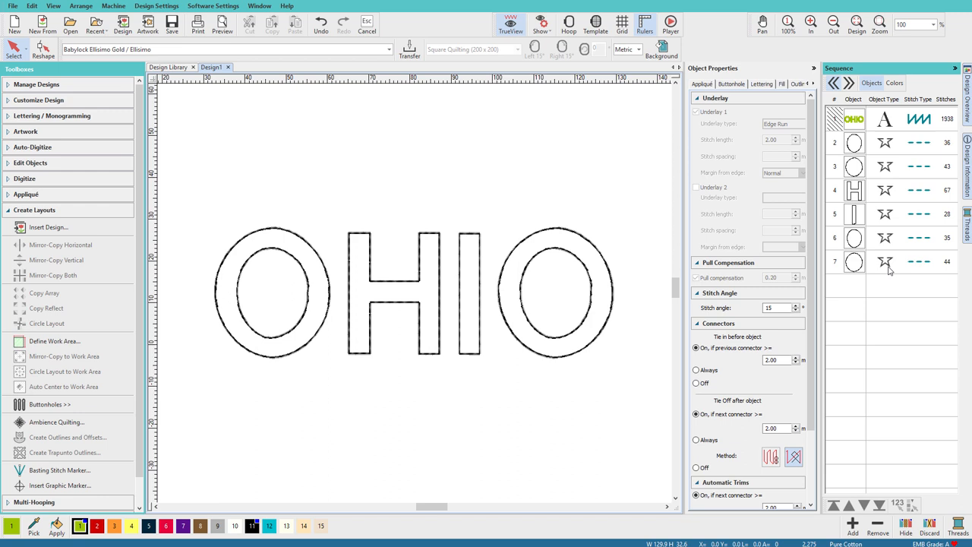
mouse_move(538, 214)
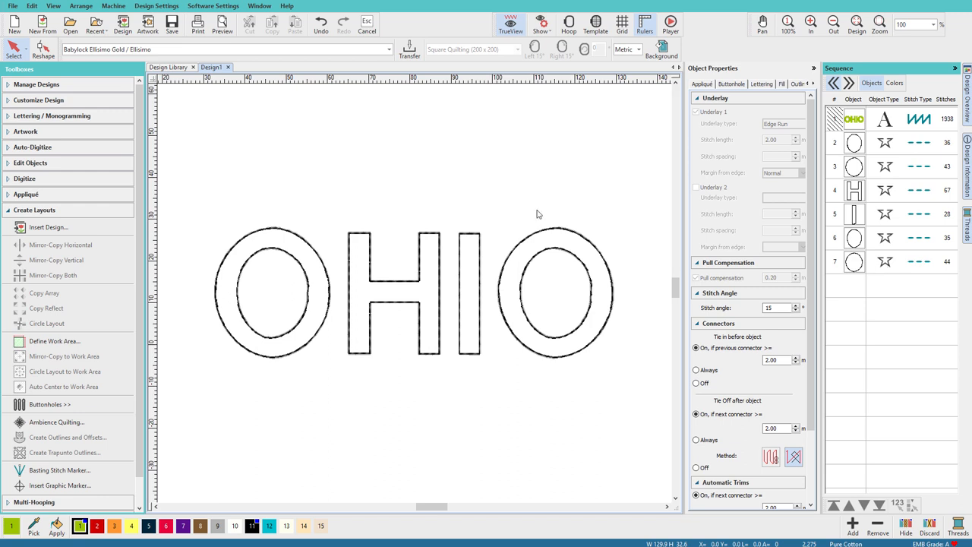
Fill all six outlines with 2.50 mm manual-spacing satin and disable Underlay 2
key(ctrl+a)
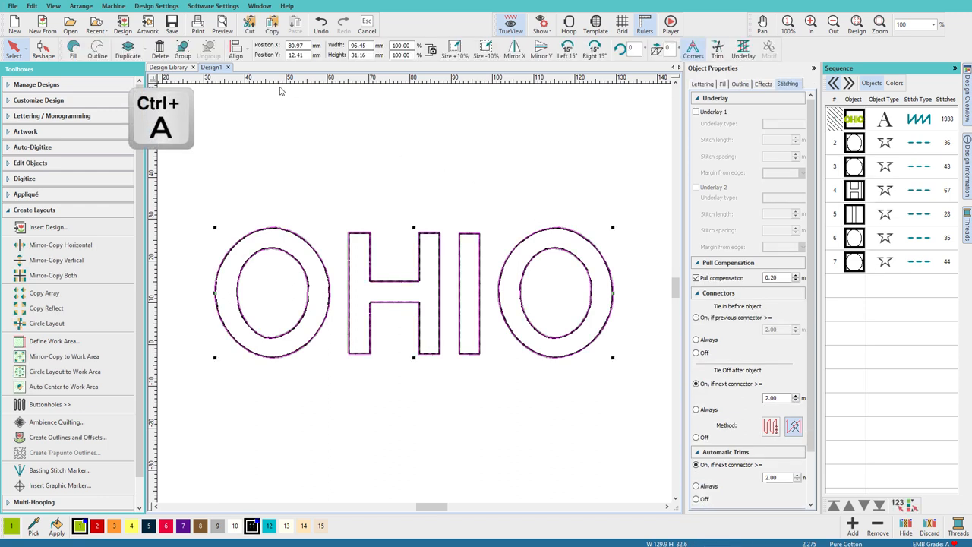
click(72, 48)
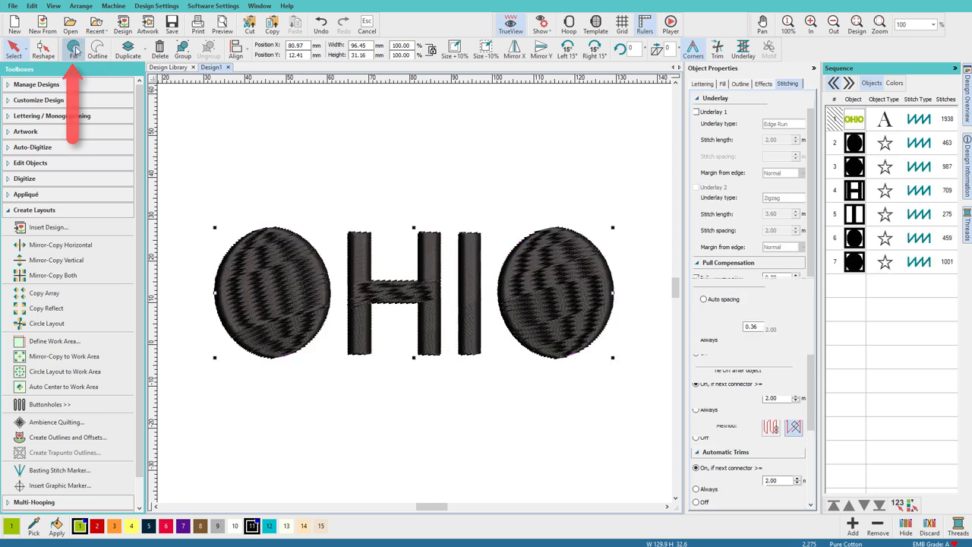
click(694, 84)
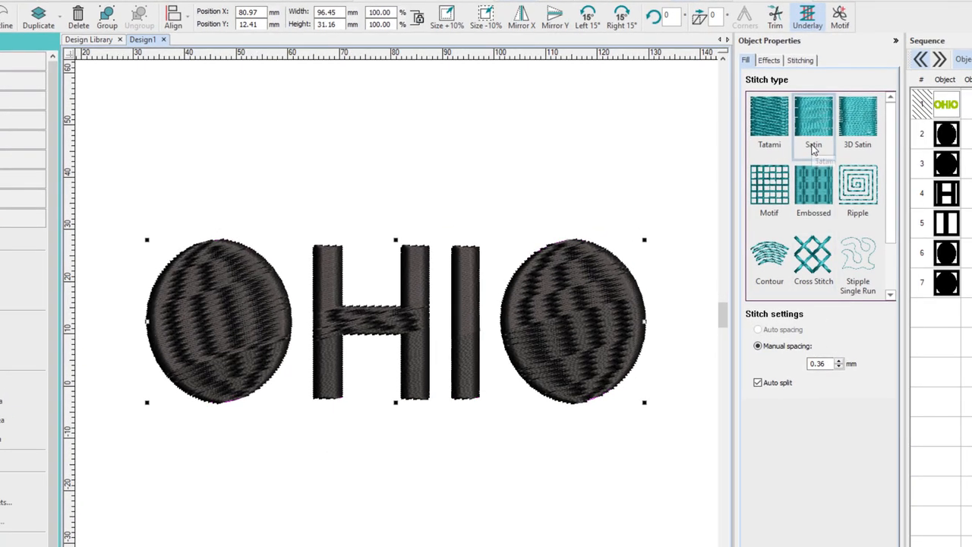
triple_click(818, 363)
text(2.5)
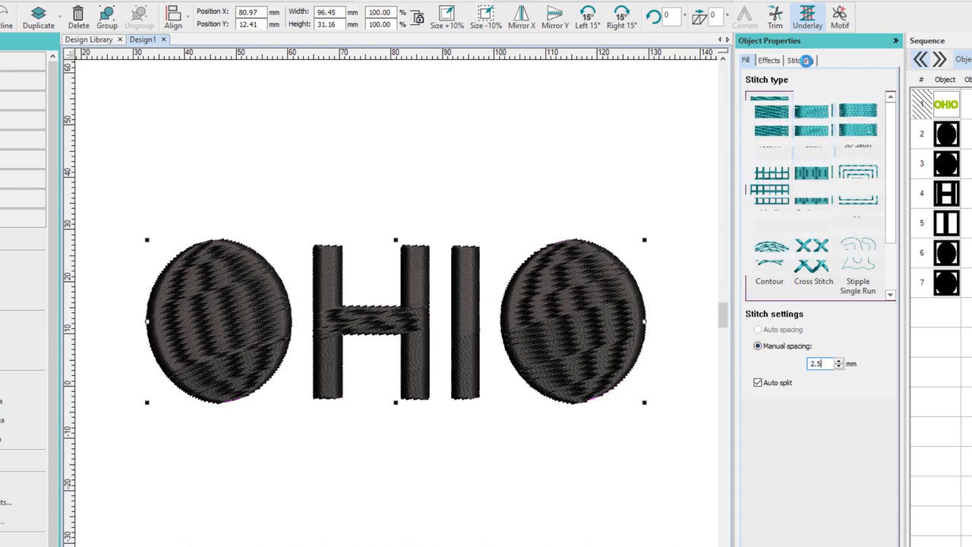
click(798, 60)
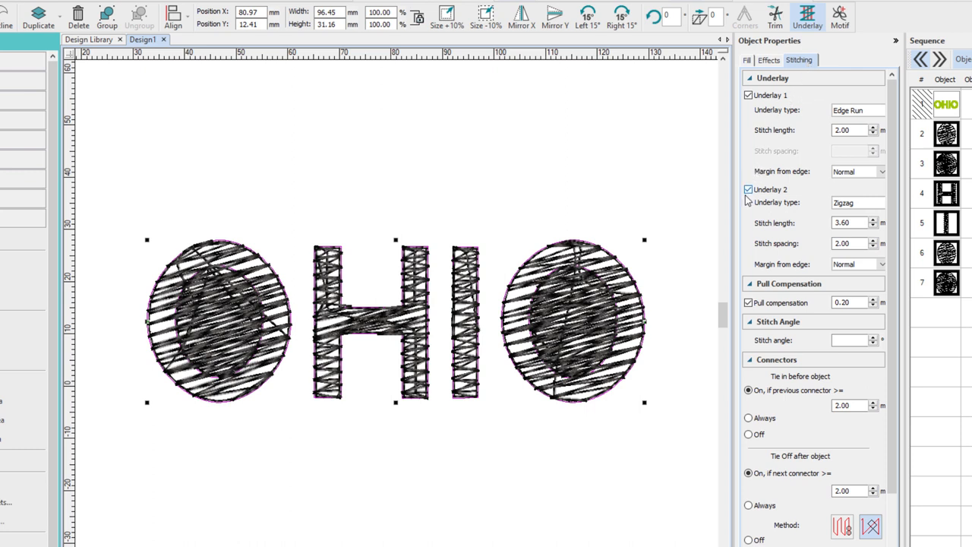
click(748, 189)
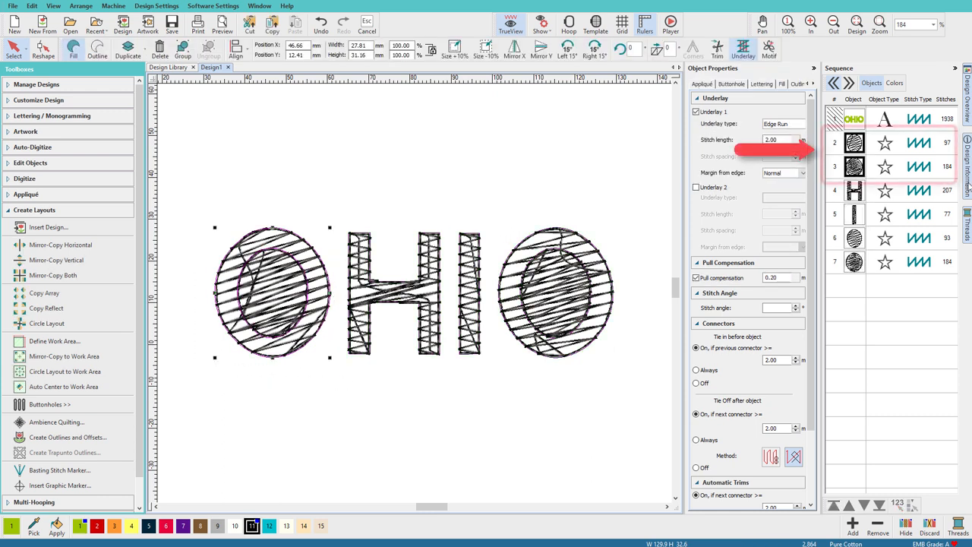
Reorder the first O's outer and inner underlay objects in the Sequence docker
click(854, 154)
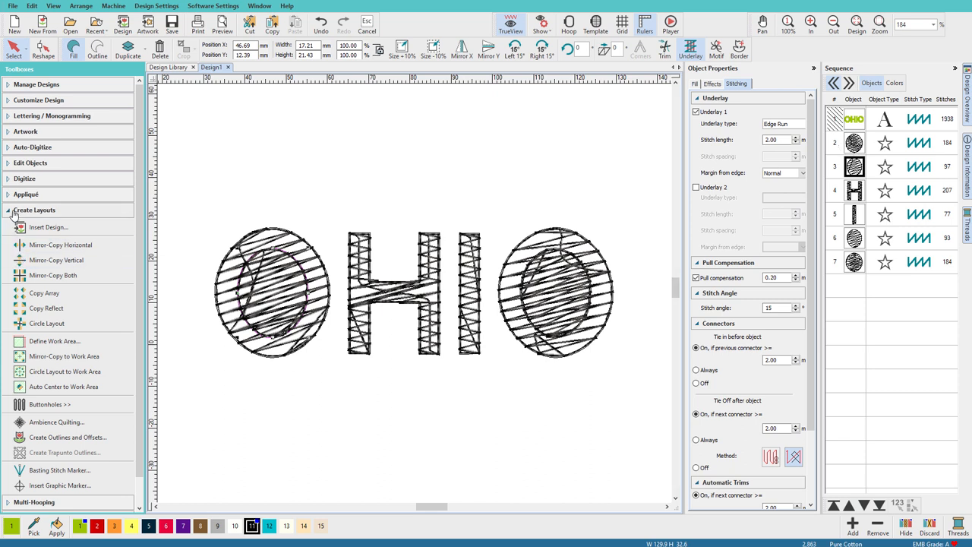
click(34, 210)
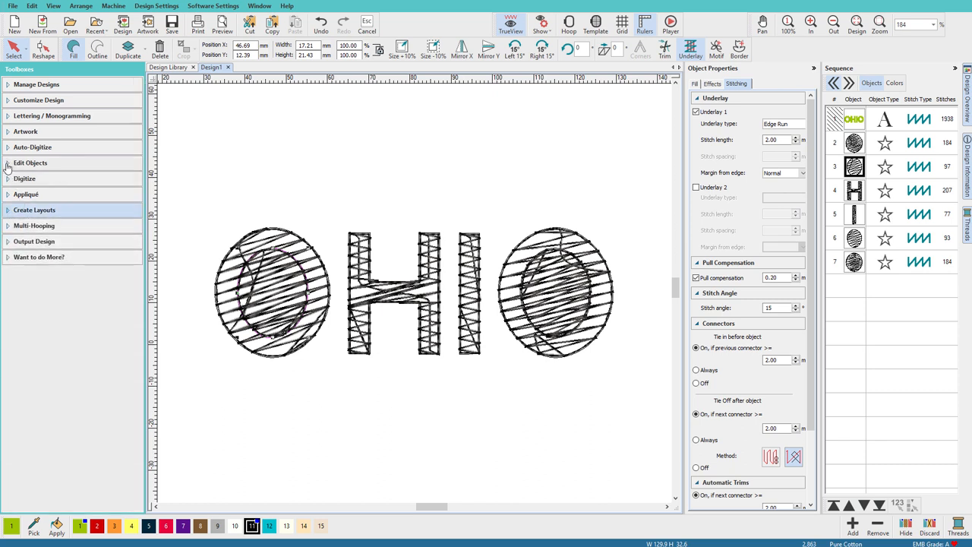
click(30, 162)
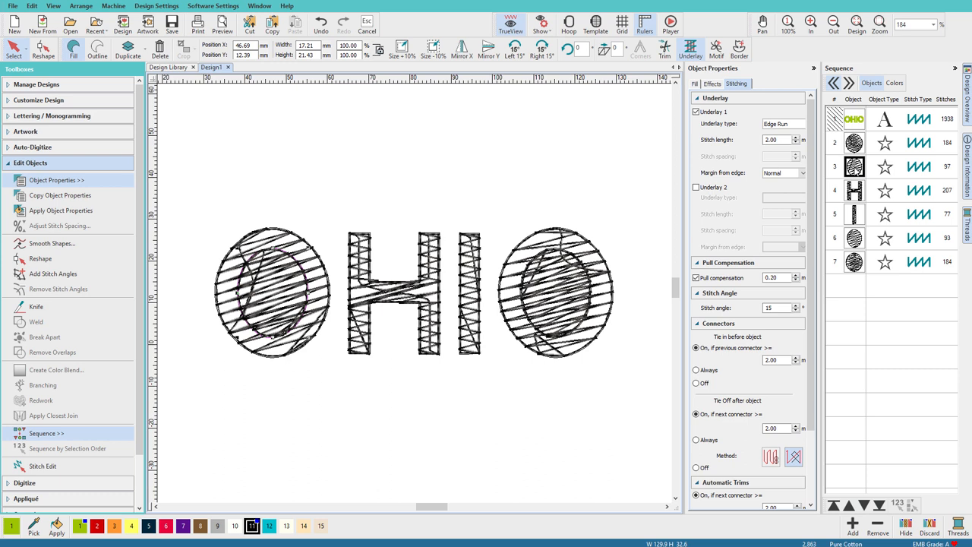
mouse_move(52, 352)
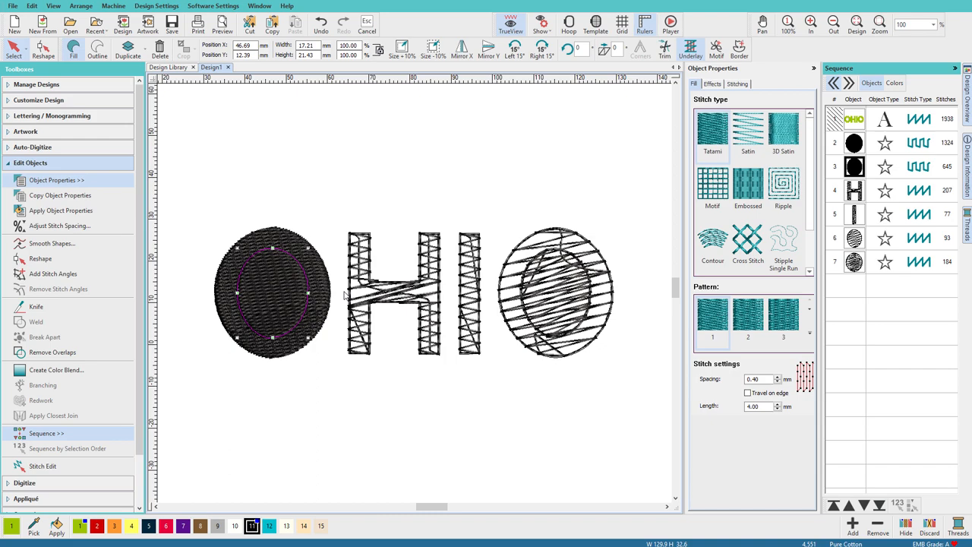
mouse_move(52, 351)
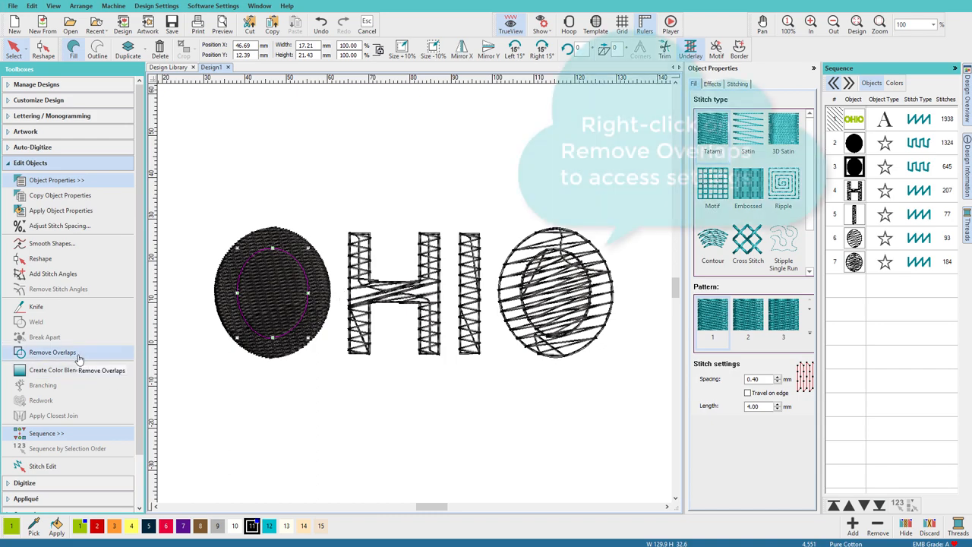
Remove overlaps on the O pieces, delete the inner leftover, and set the ring to satin
right_click(52, 352)
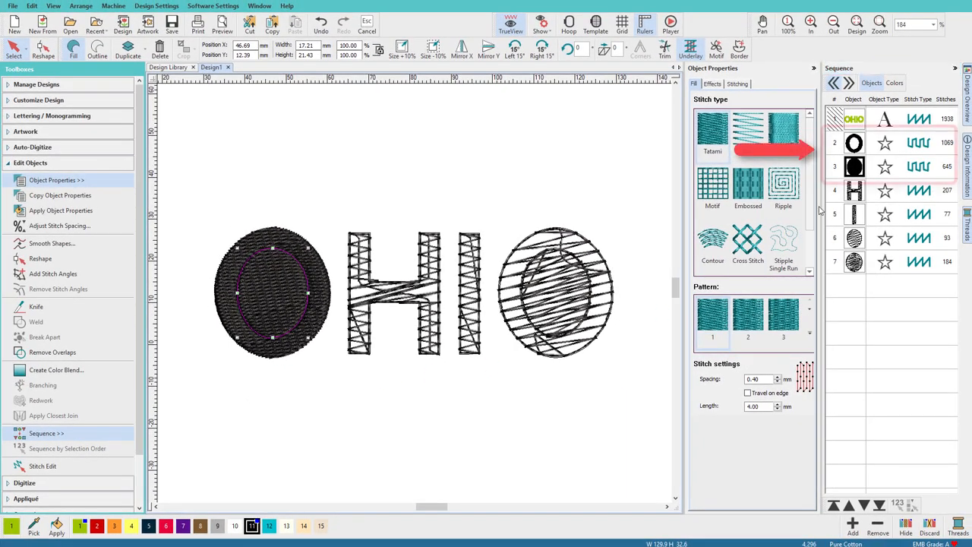
click(854, 166)
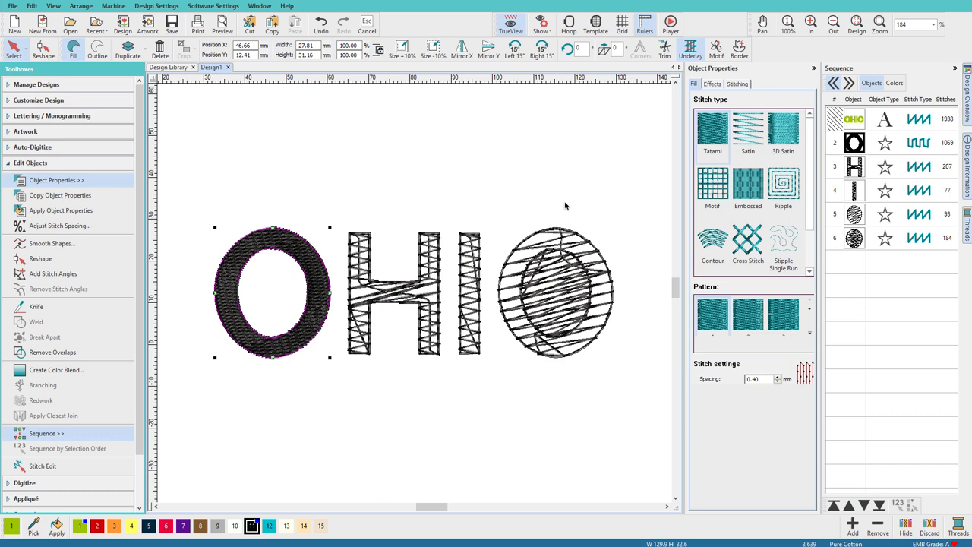
click(747, 133)
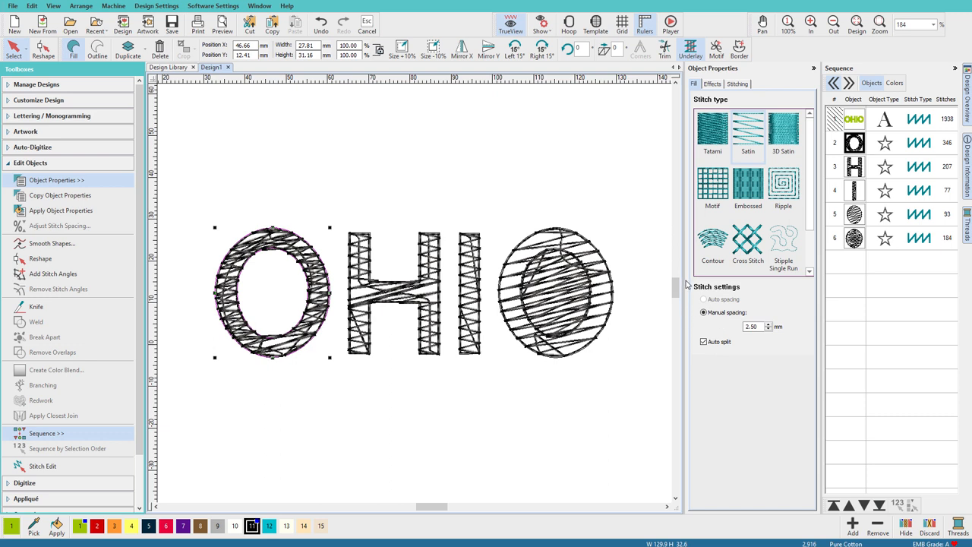
Uncheck Underlay 2 on the first O ring and add radial stitch angles
click(735, 84)
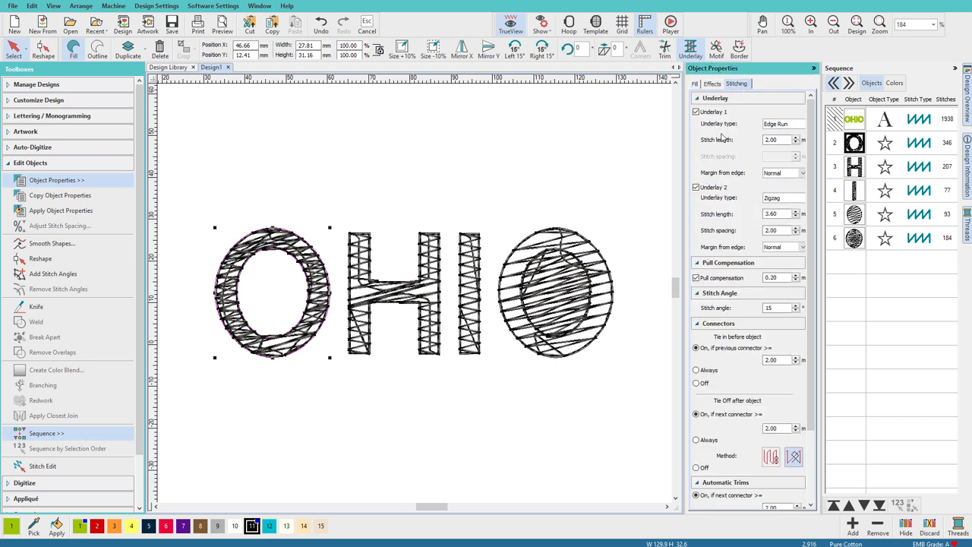
click(696, 187)
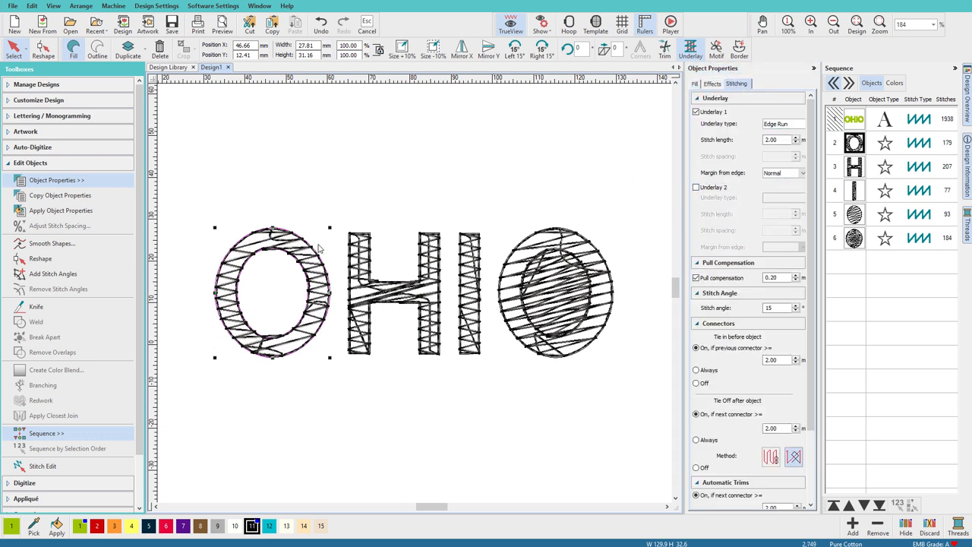
mouse_move(247, 268)
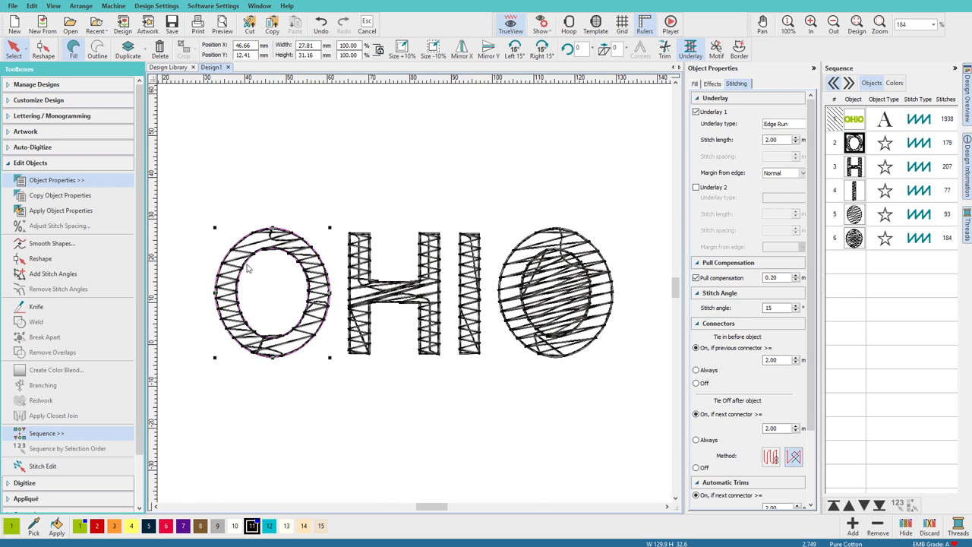
mouse_move(300, 278)
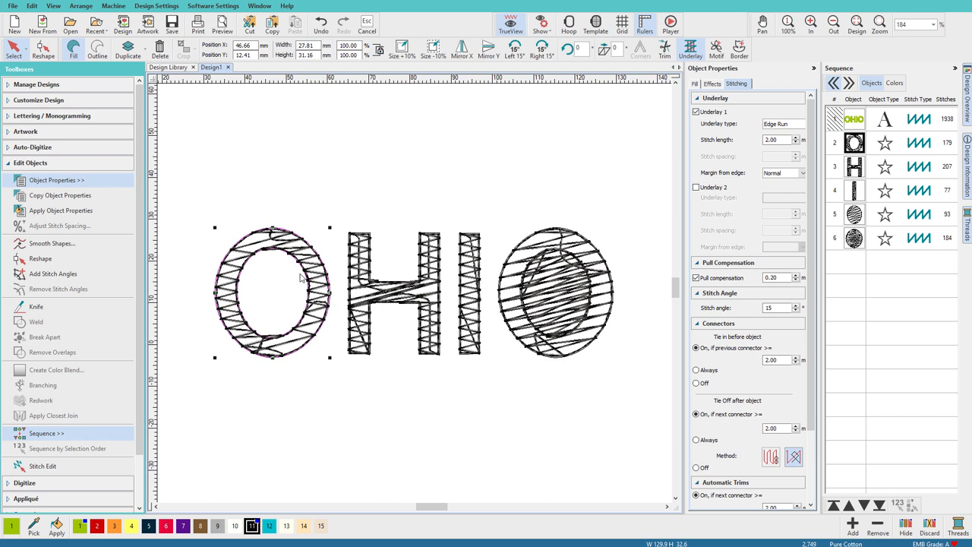
mouse_move(177, 276)
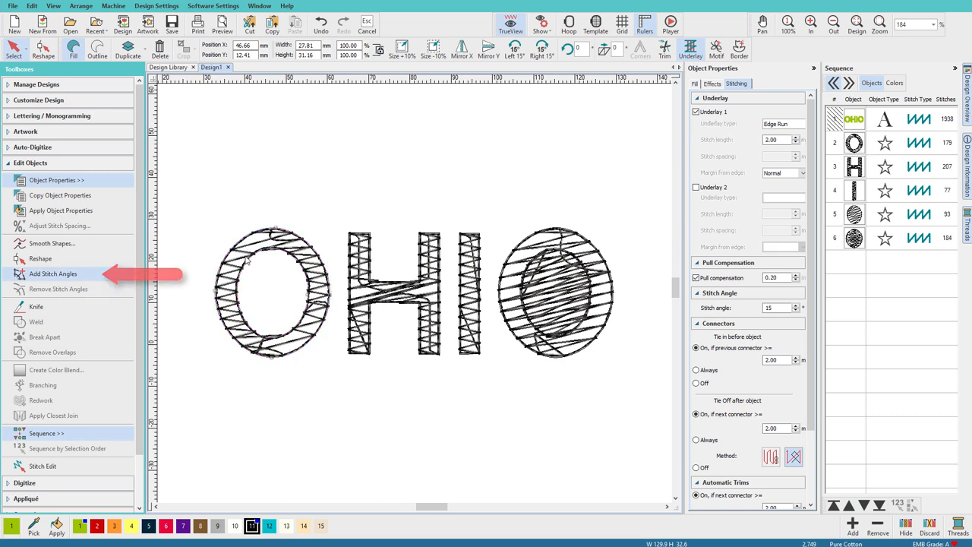
click(53, 273)
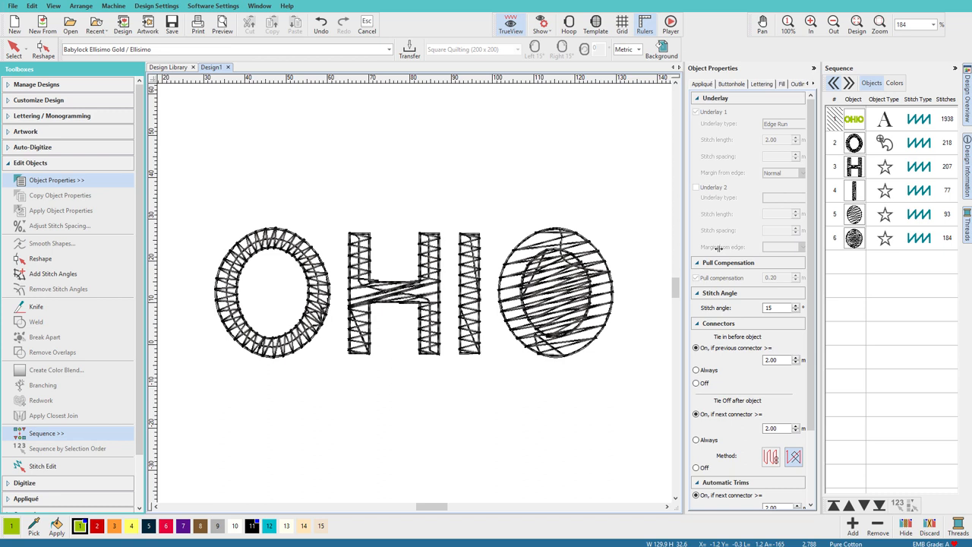
Add radiating stitch angles to the right O ring
click(272, 293)
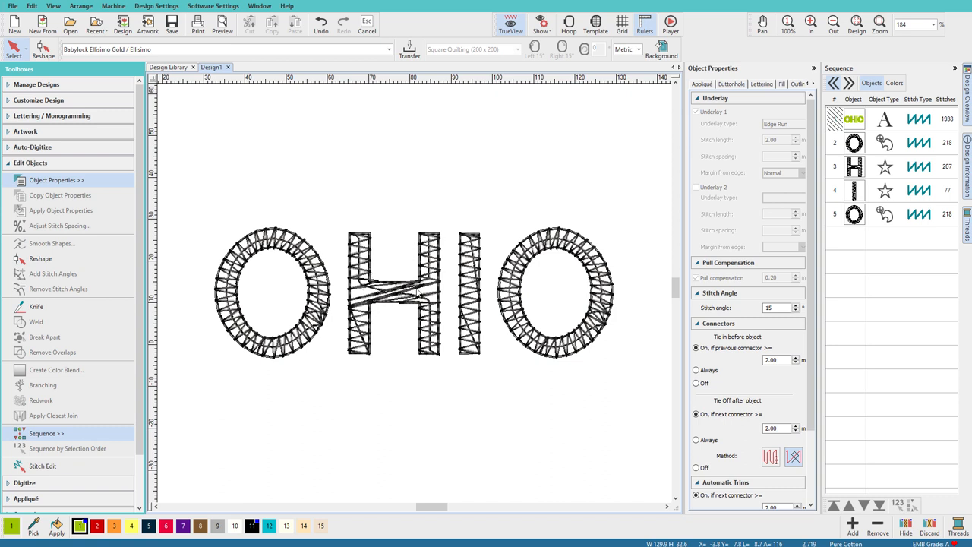
mouse_move(386, 311)
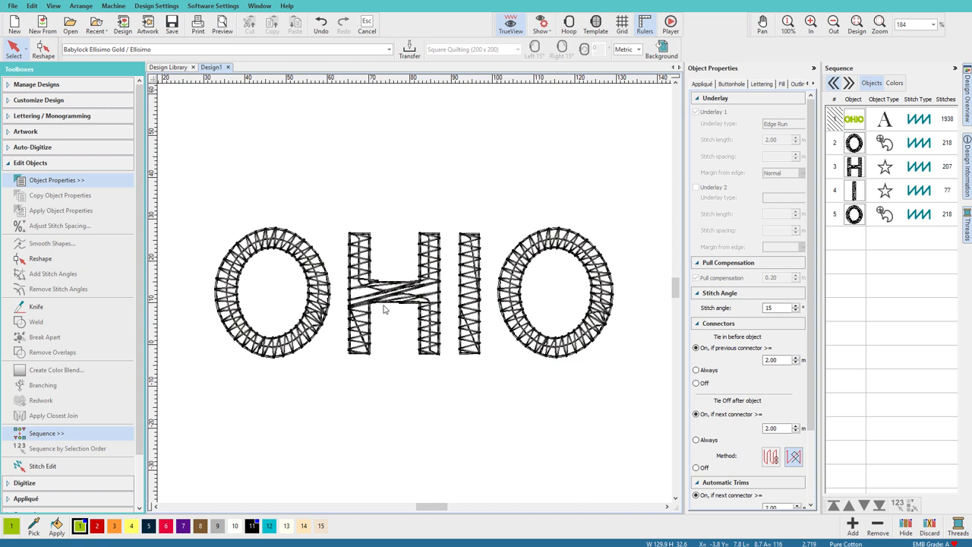
Zoom in on the H, turn off TrueView, and knife it into uprights and crossbar
click(392, 294)
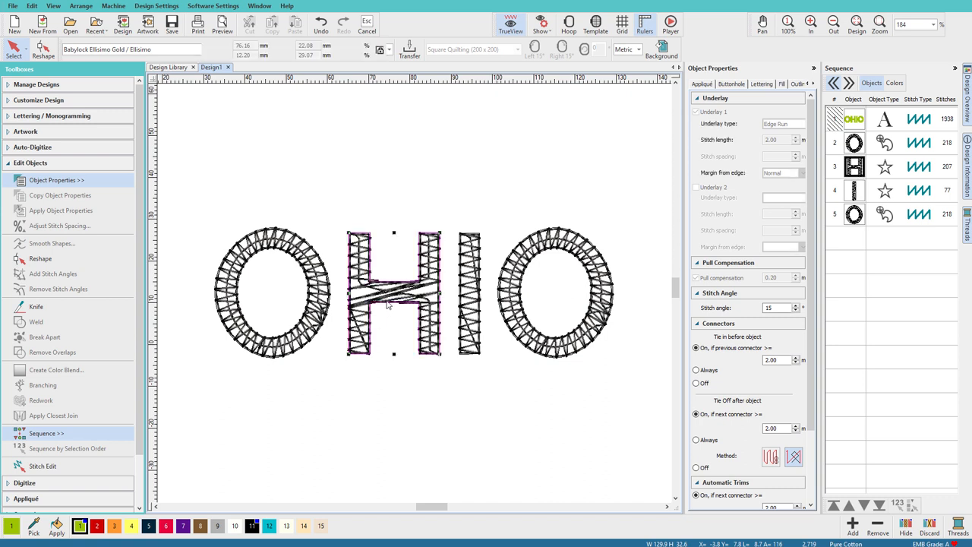
click(394, 292)
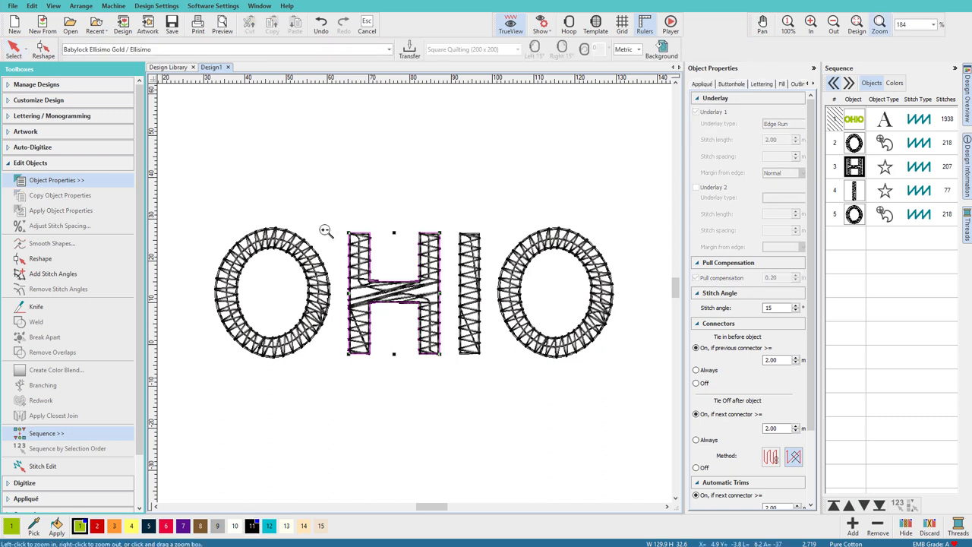
click(879, 24)
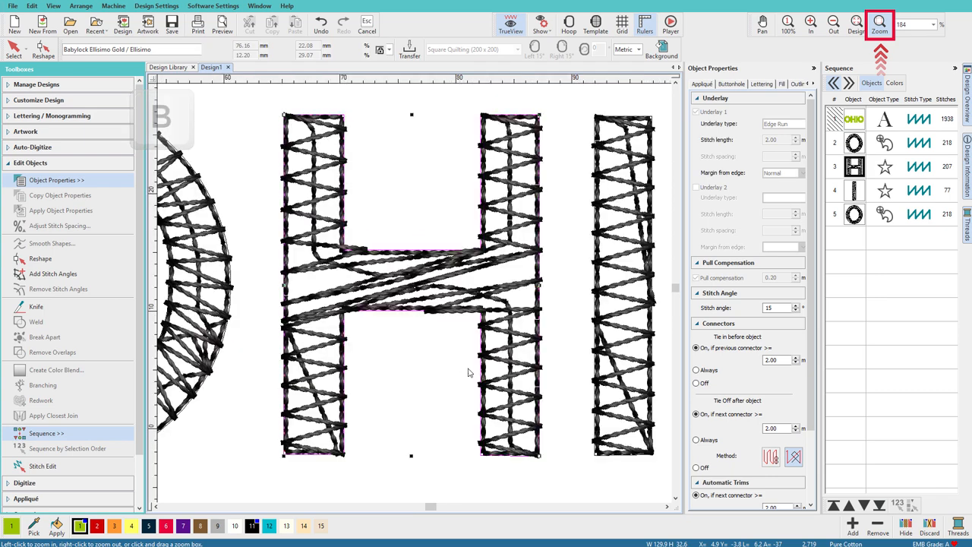
click(510, 23)
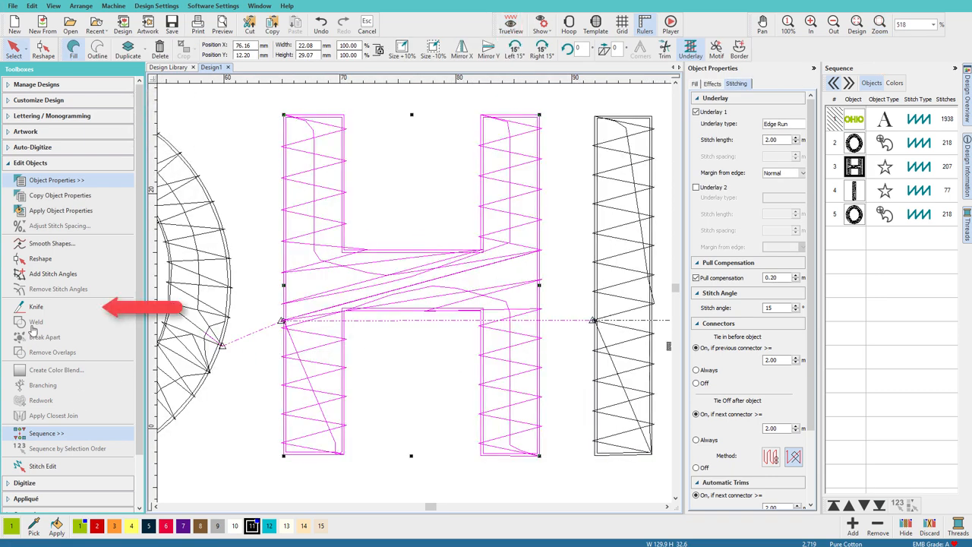
click(37, 306)
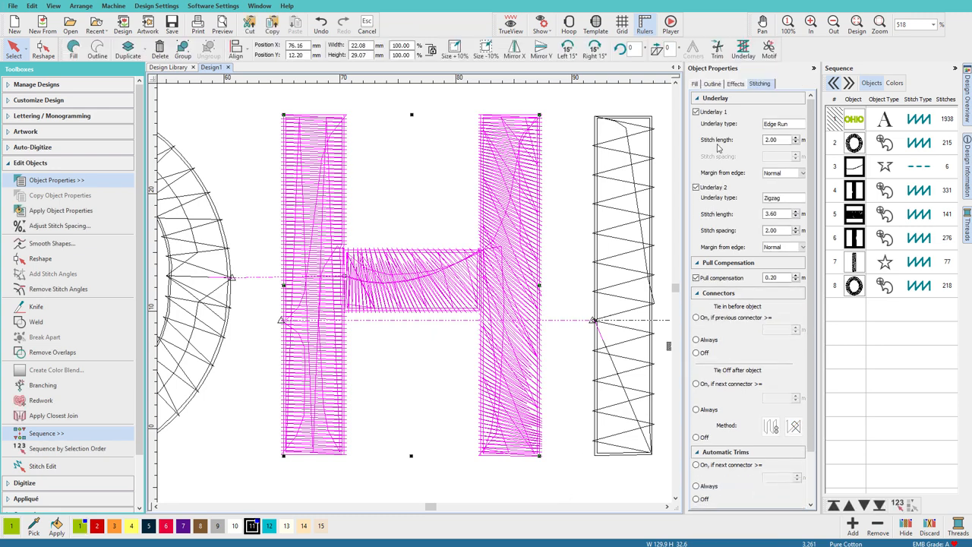
Give the H pieces 2.50 mm open satin, remove stitch angles, and delete the stray run
click(693, 83)
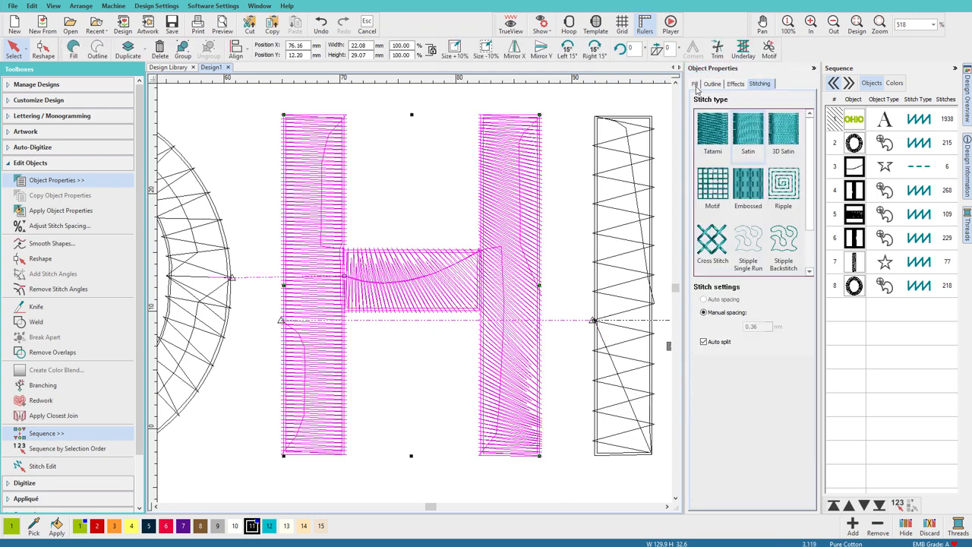
click(704, 312)
text(2.5)
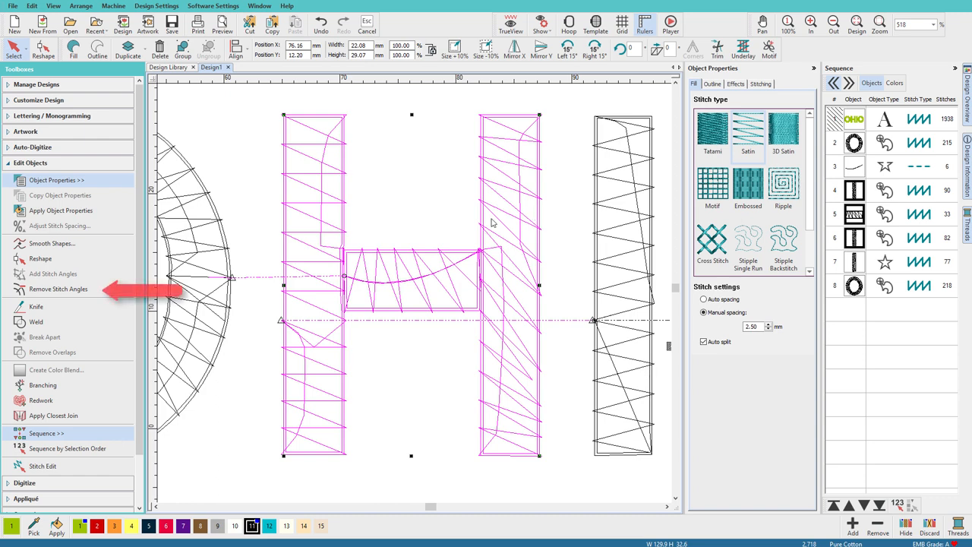
click(57, 288)
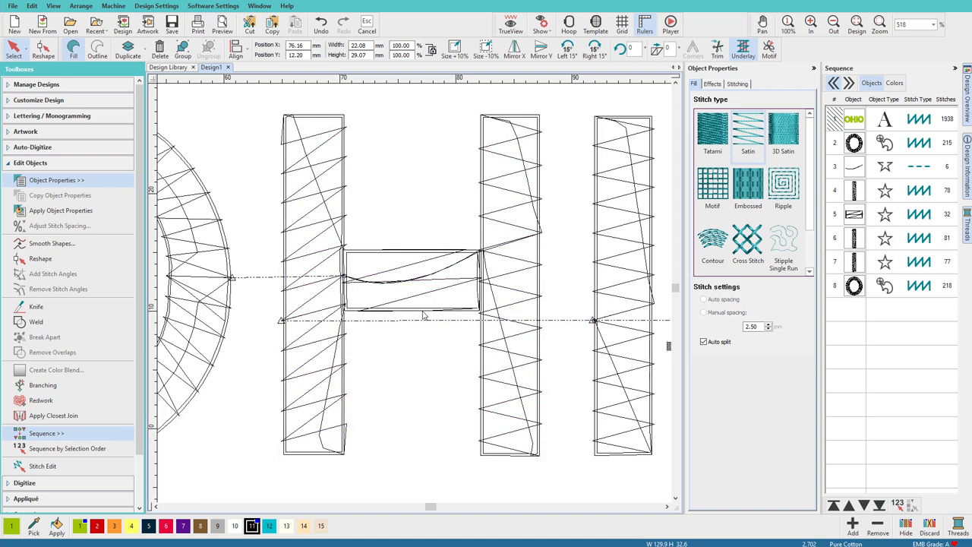
click(410, 280)
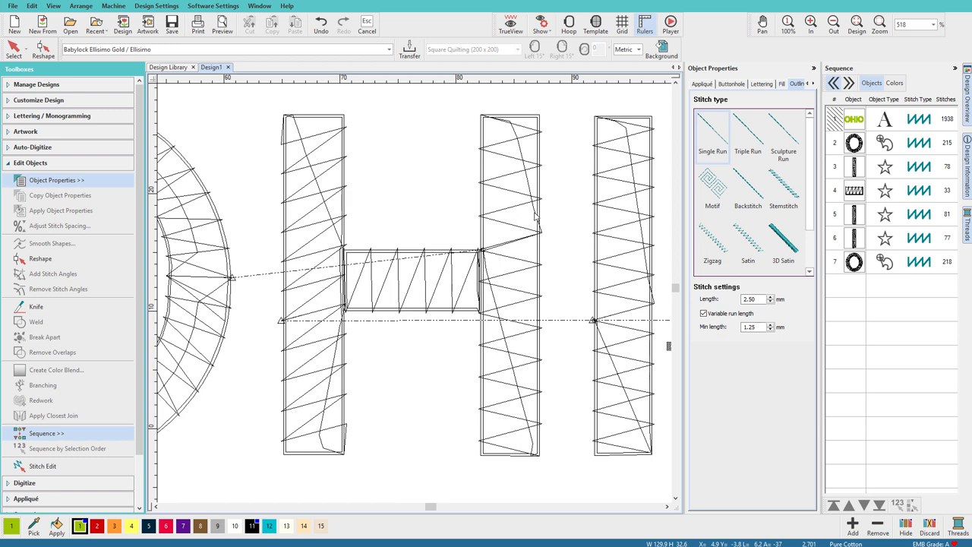
click(509, 281)
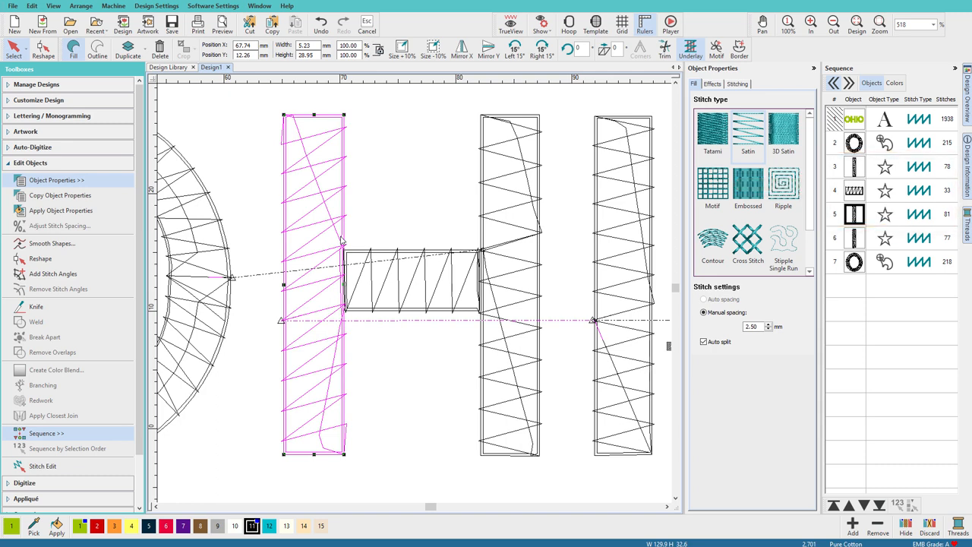
mouse_move(352, 240)
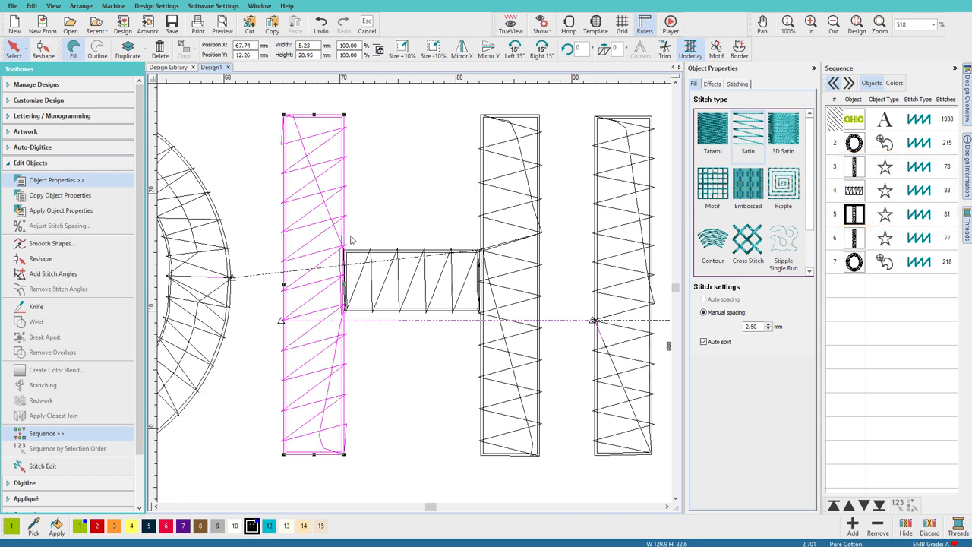
Apply Sequence by Selection Order to the left-to-right underlay pieces and move the lettering last
click(833, 24)
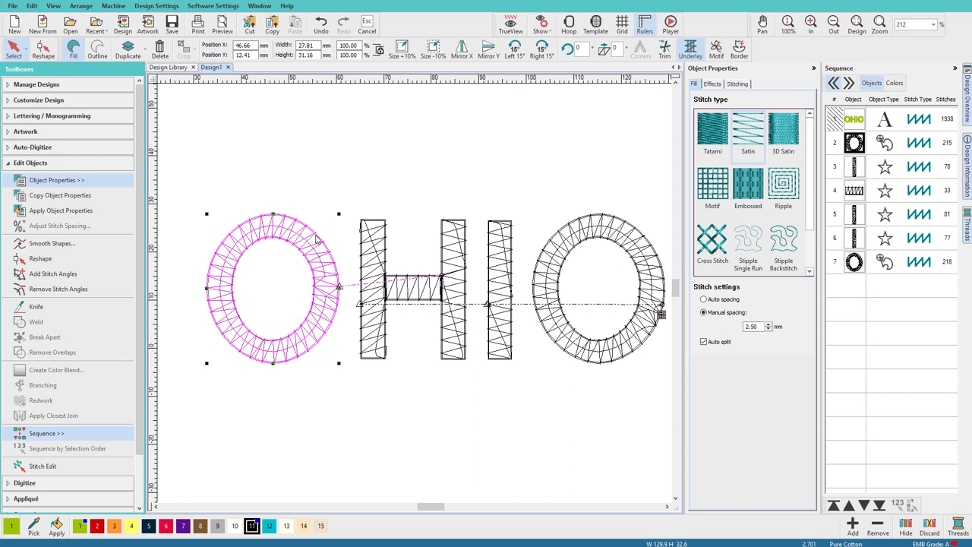
click(373, 288)
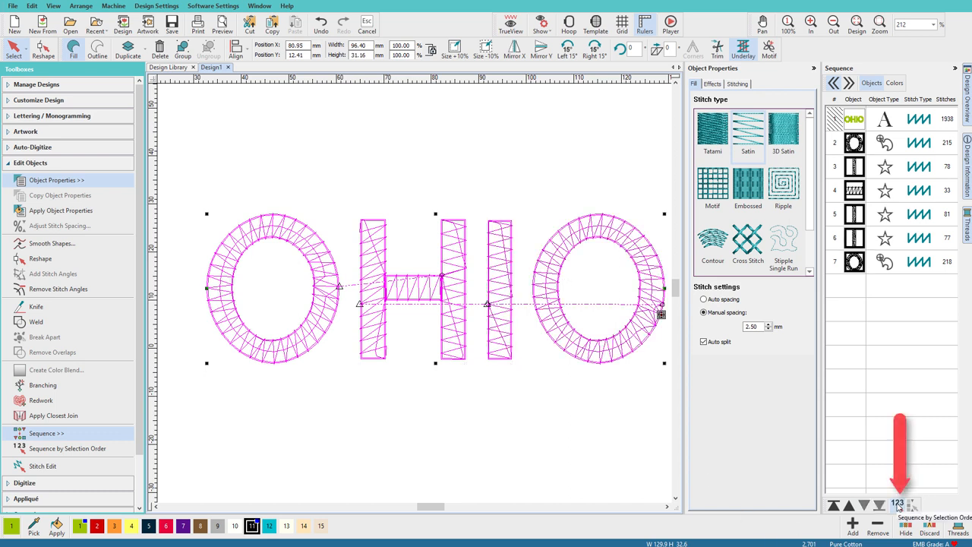
click(897, 505)
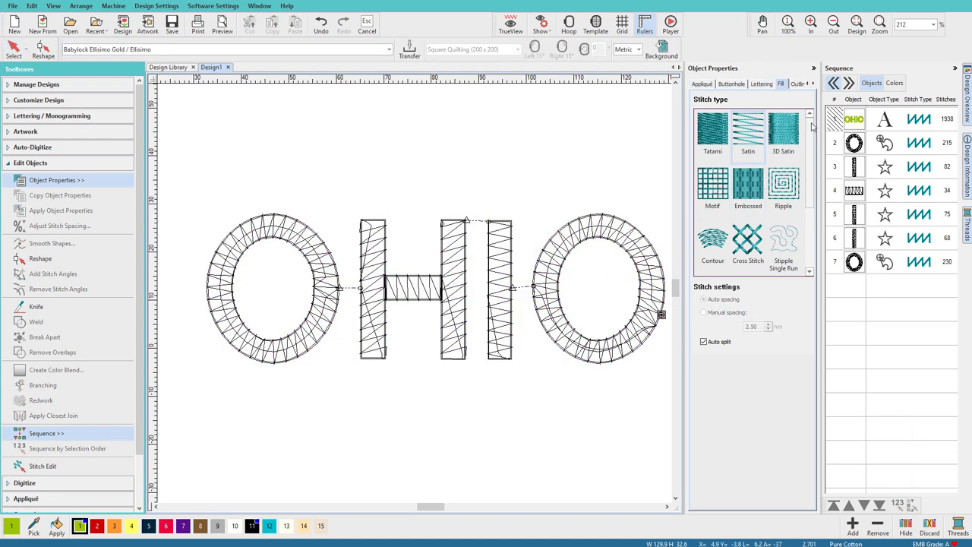
right_click(854, 120)
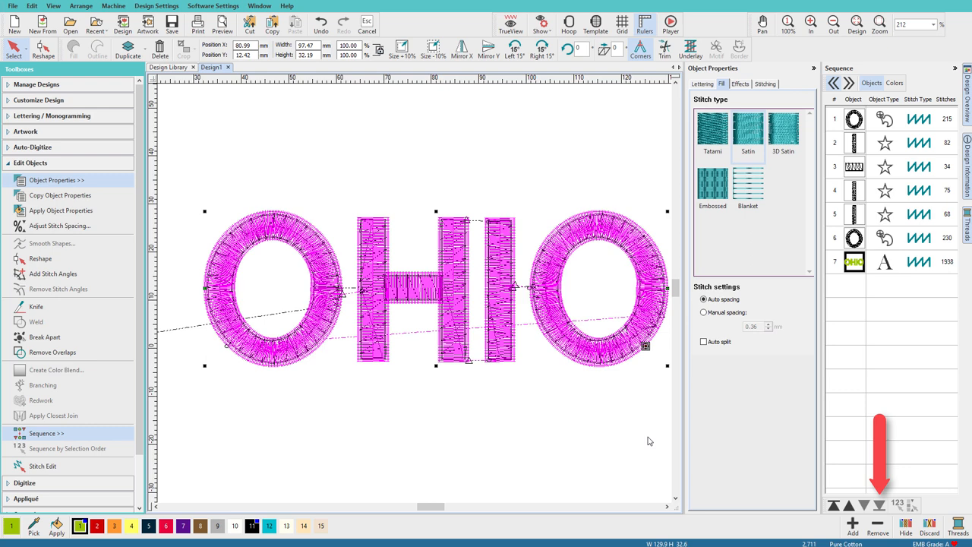
Switch on TrueView to preview the OHIO design as realistic thread
click(510, 23)
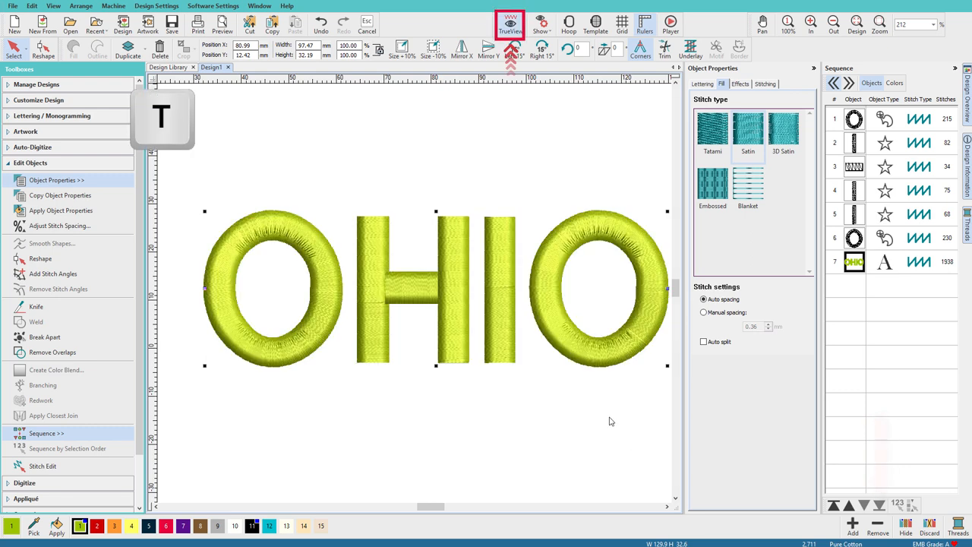
click(510, 23)
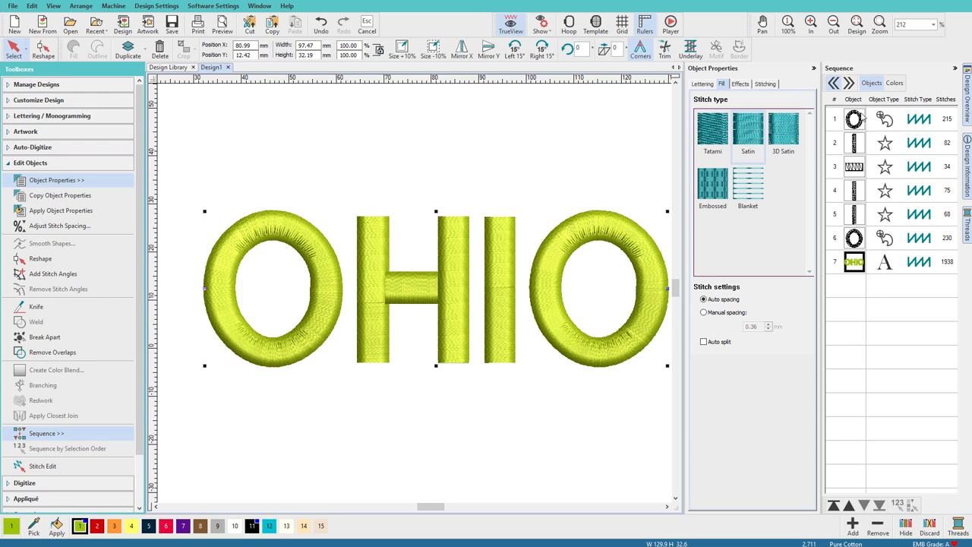
mouse_move(343, 272)
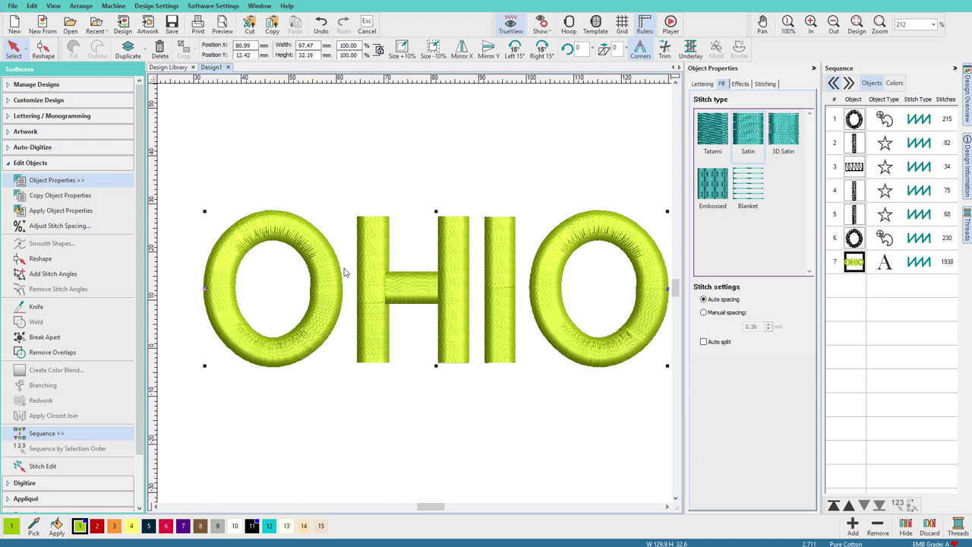
mouse_move(449, 225)
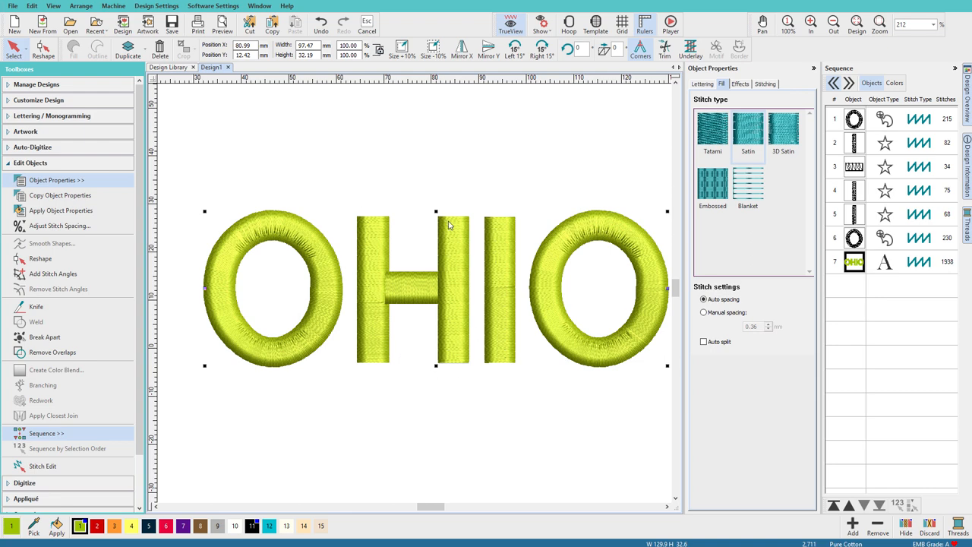
mouse_move(516, 231)
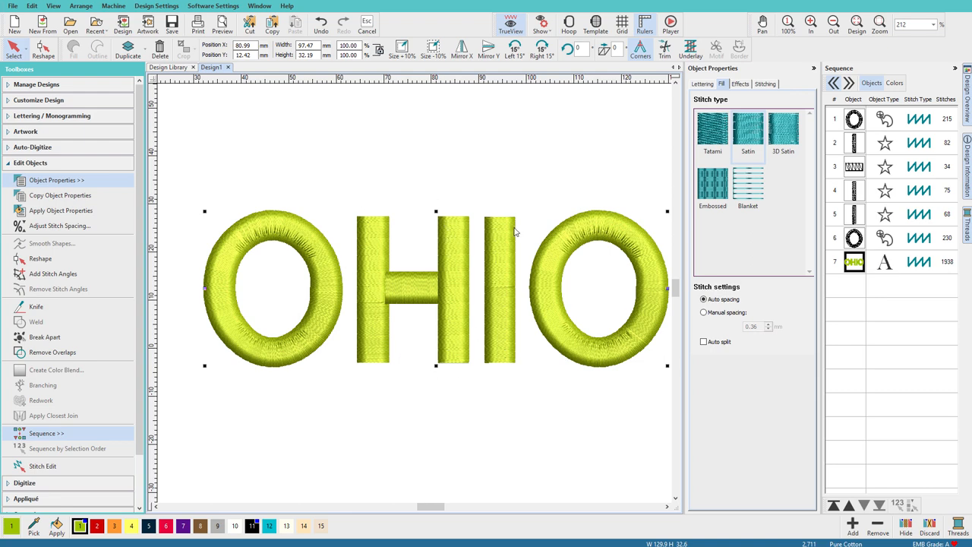
mouse_move(785, 267)
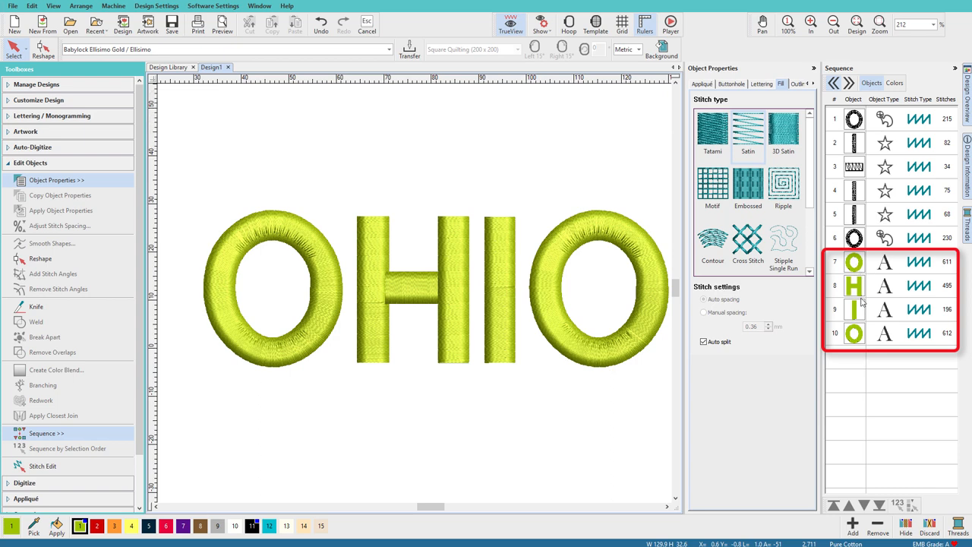
Sequence each broken-apart letter after its underlay and start the Stitch Player simulation
click(854, 261)
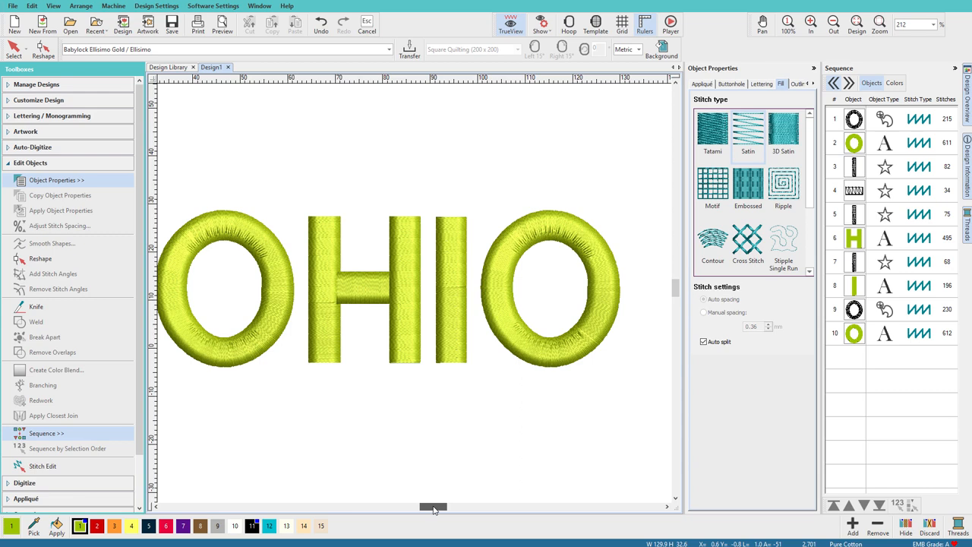
click(670, 23)
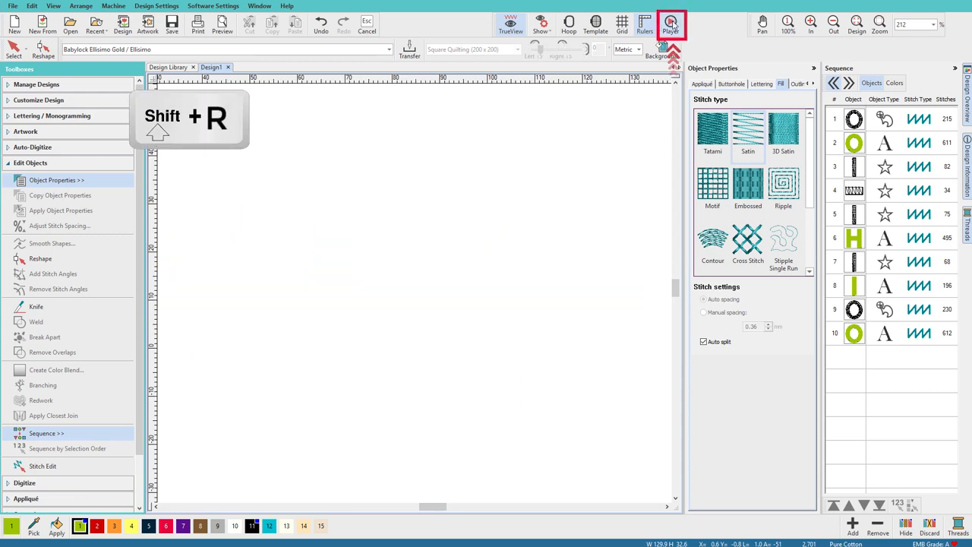
click(671, 24)
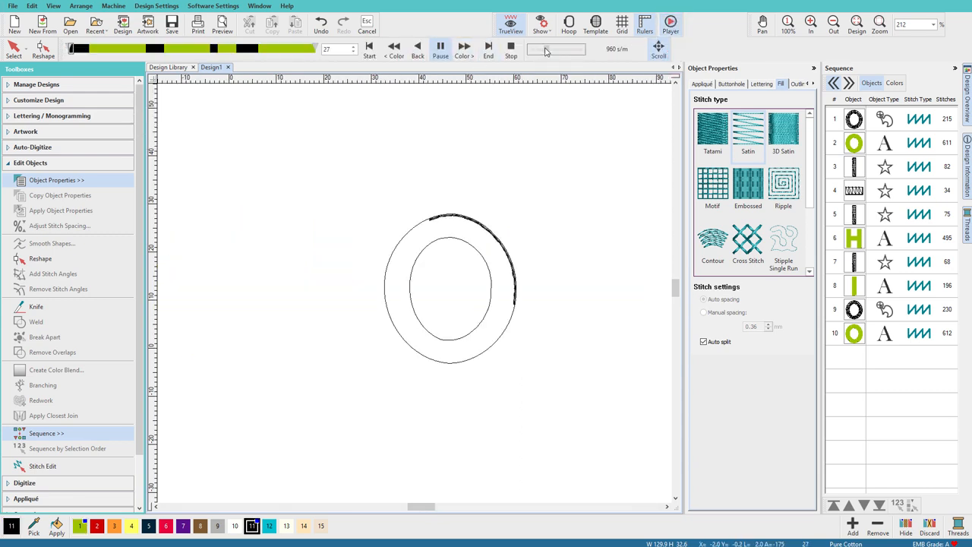